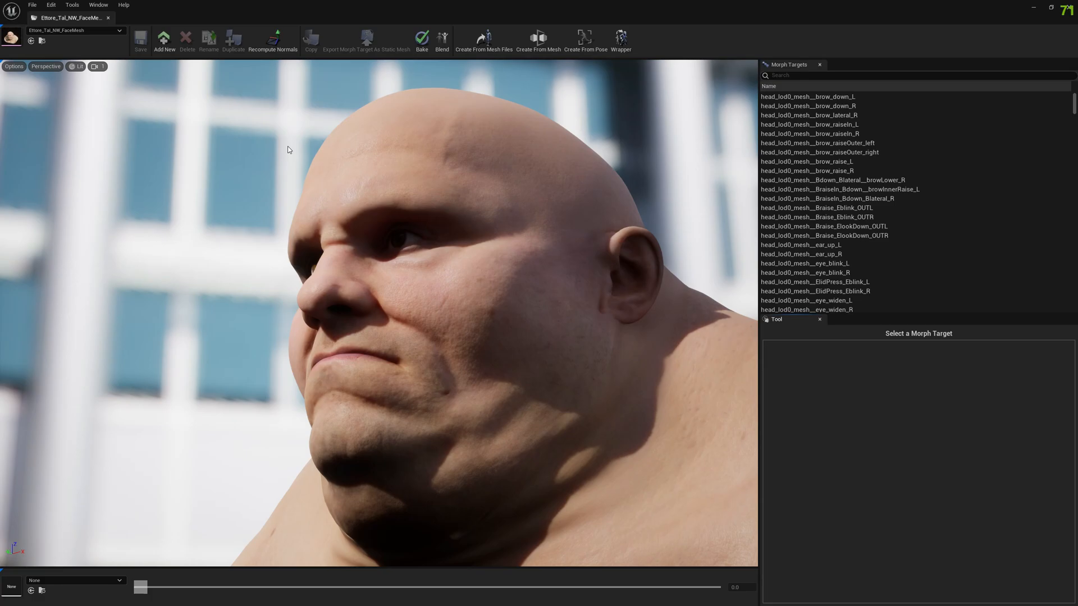
{"action": "mouse_move", "coordinate": [406, 94]}
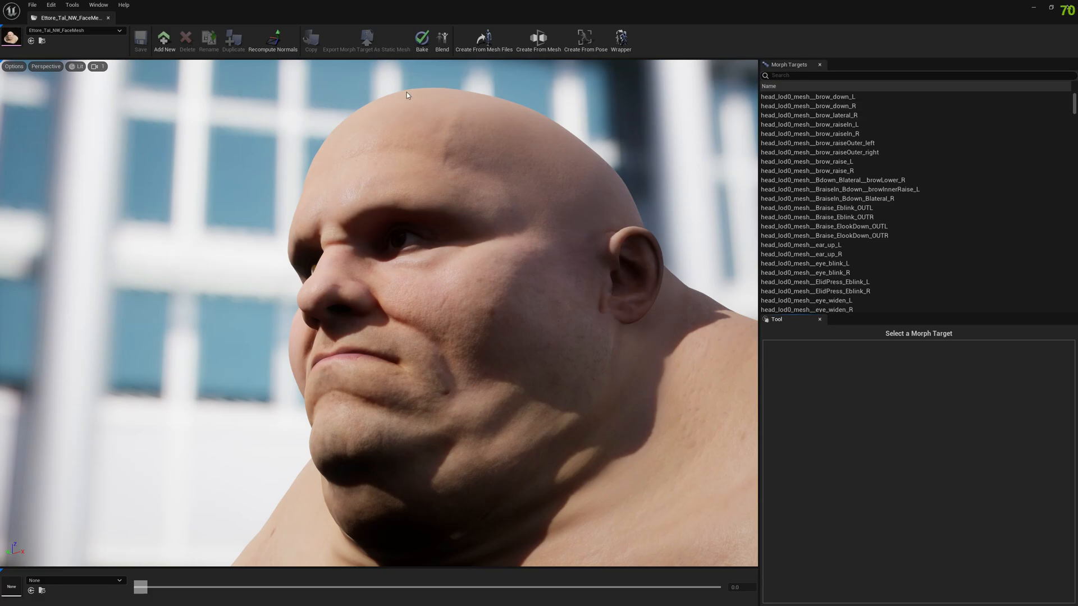
Open the Poser window for the Ettore face mesh via Create From Pose
{"action": "left_click", "coordinate": [585, 39]}
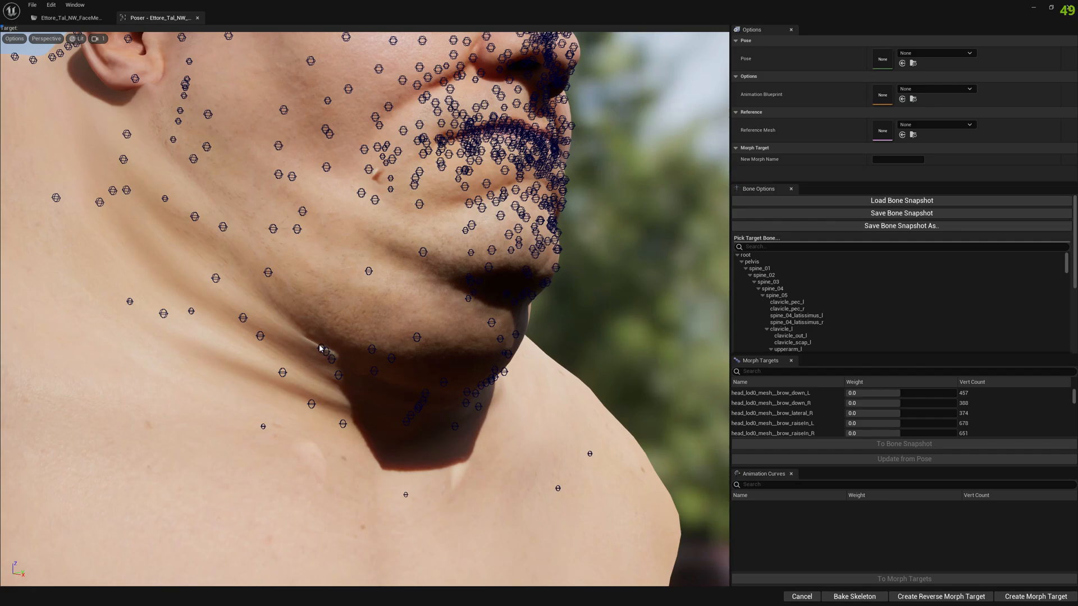
{"action": "mouse_move", "coordinate": [394, 353]}
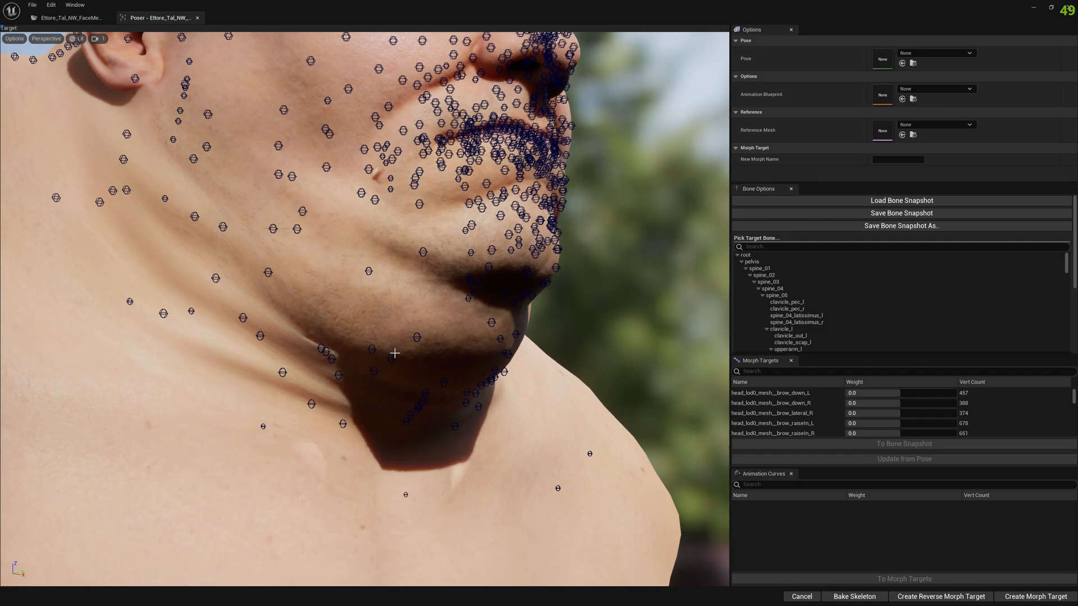
{"action": "mouse_move", "coordinate": [811, 281]}
{"action": "type", "text": "a"}
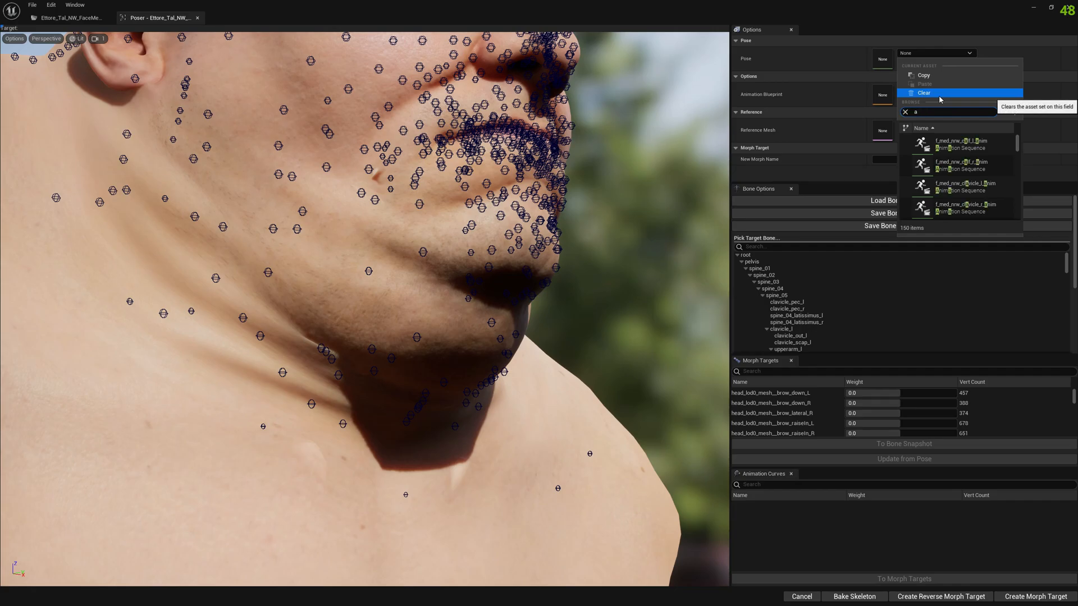
Search the Pose picker for 'rkit' and choose mh_arkit_mapping_anim
{"action": "type", "text": "rkit"}
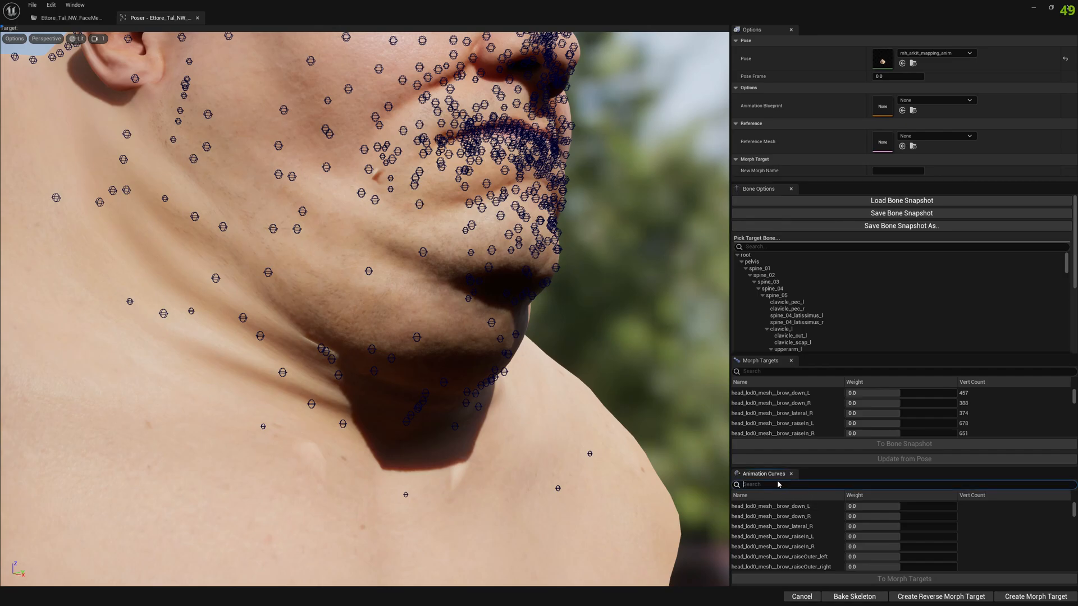
Filter curves for 'jawopen' and set CTRL_expressions_jawOpen weight to 1.0
{"action": "type", "text": "jawopen"}
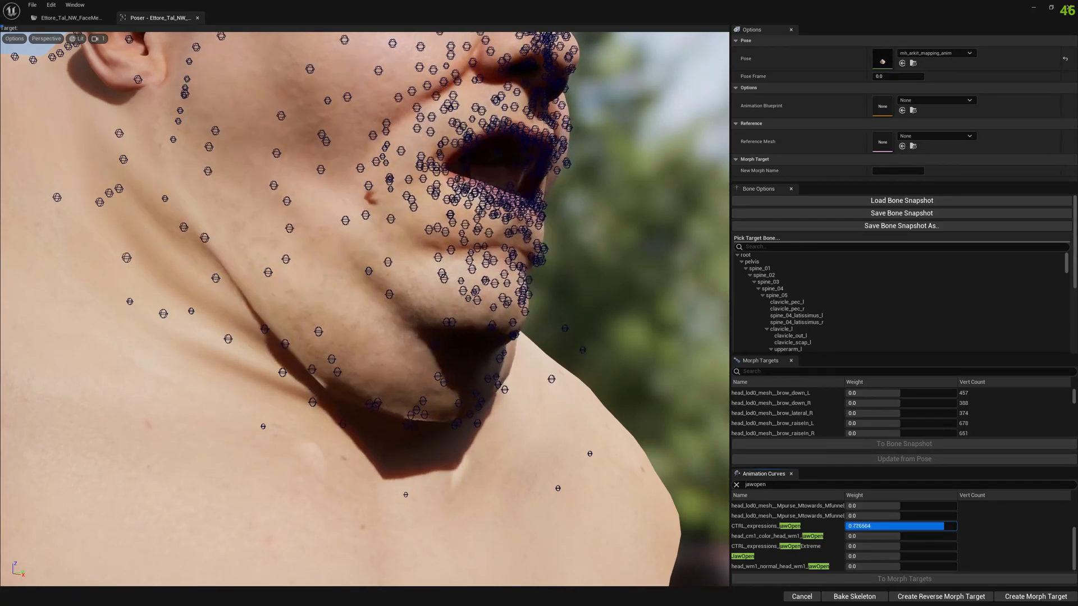
{"action": "type", "text": "1.0"}
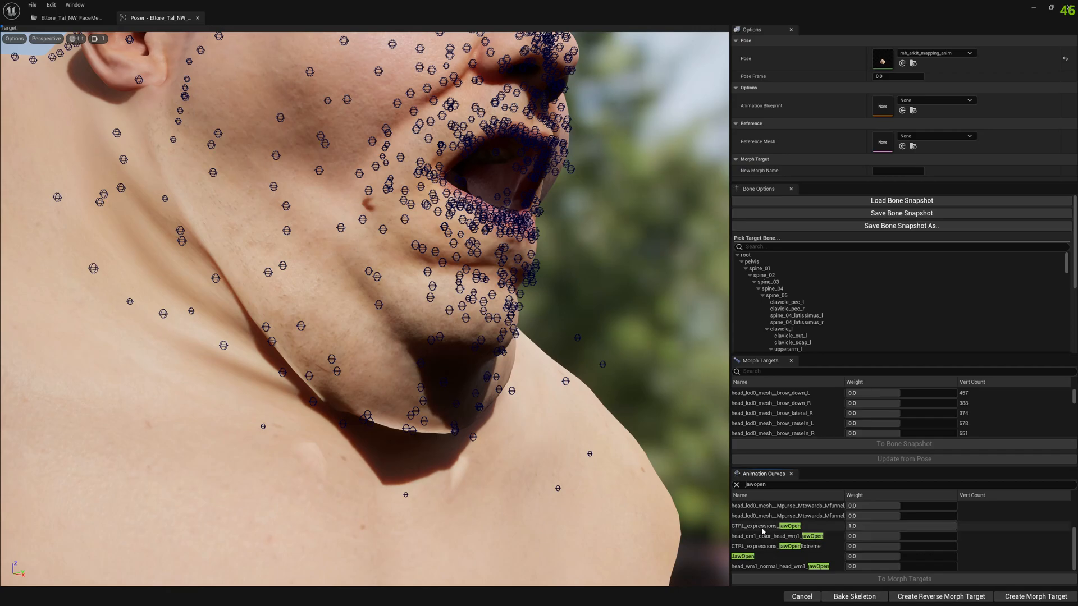
{"action": "left_click", "coordinate": [764, 526]}
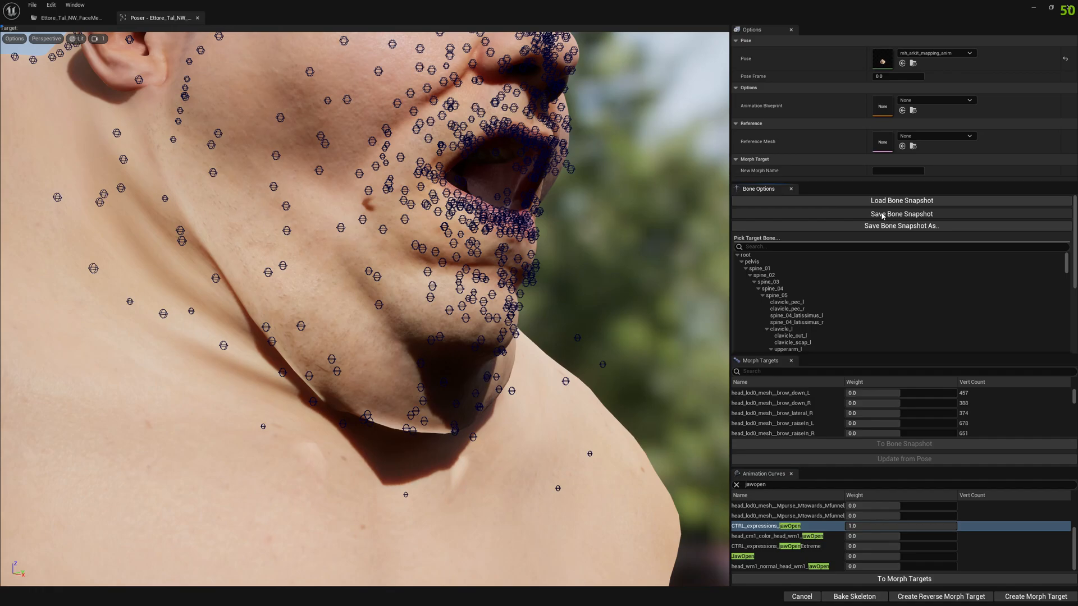
Save the open-jaw pose as BoneSnapshot_JawOpen and return to the FaceMesh editor
{"action": "left_click", "coordinate": [900, 225]}
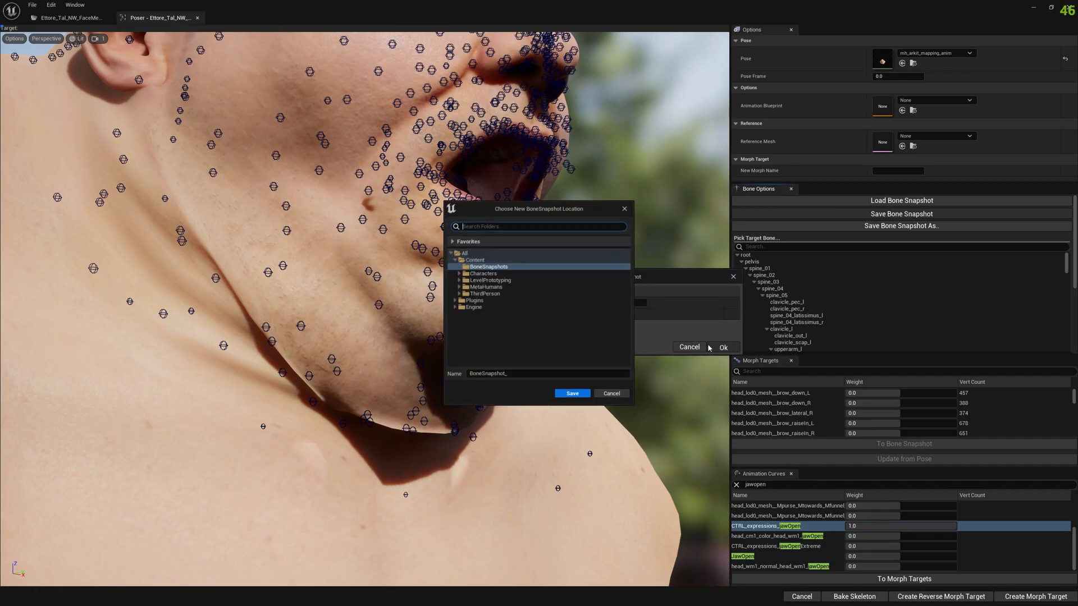
{"action": "left_click", "coordinate": [546, 373]}
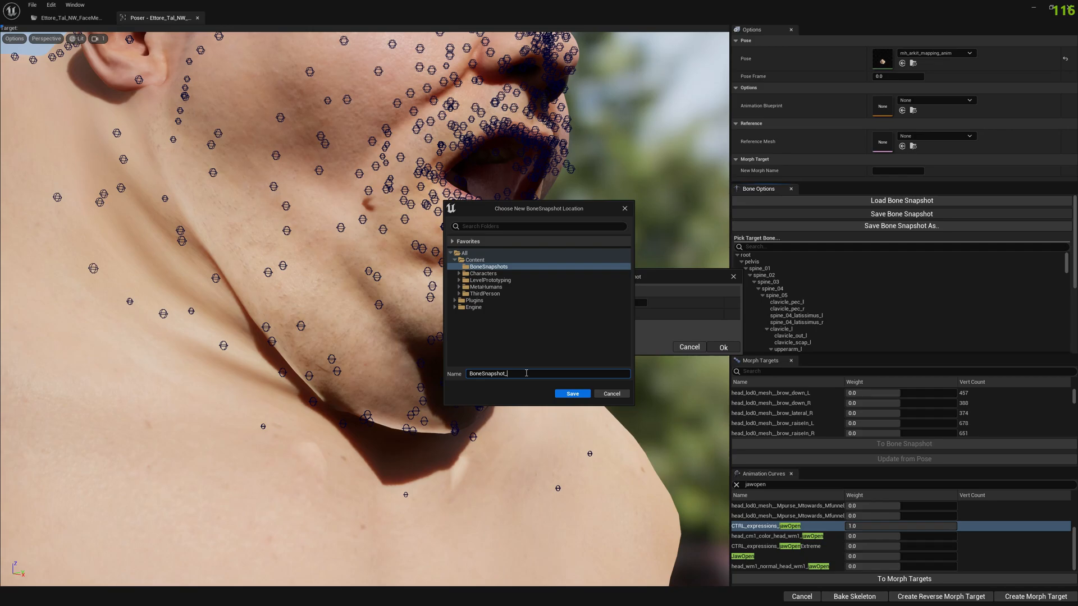
{"action": "type", "text": "JawOpen"}
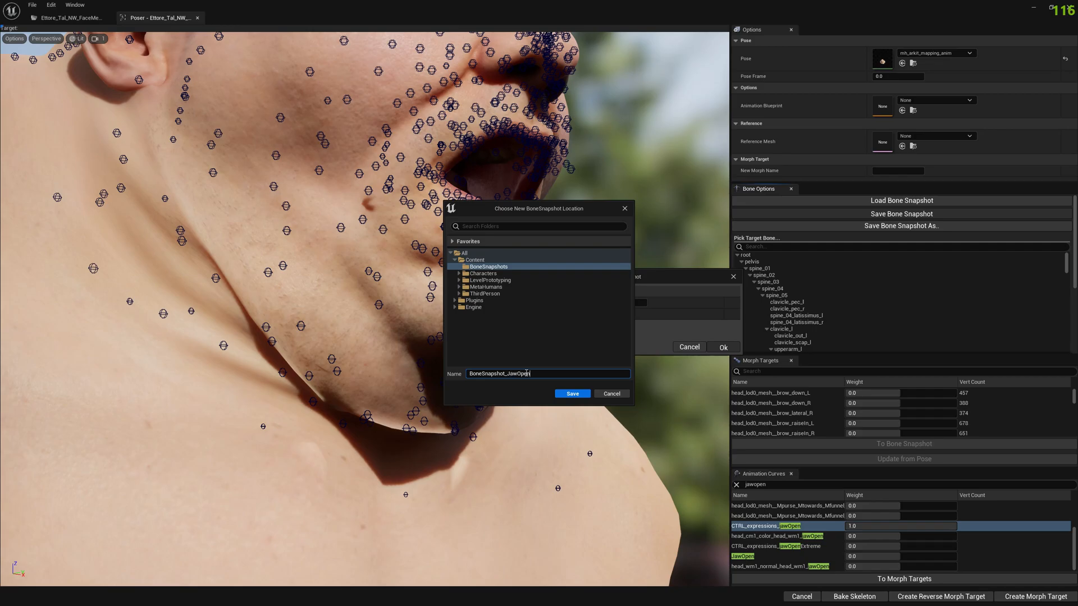
{"action": "left_click", "coordinate": [572, 394]}
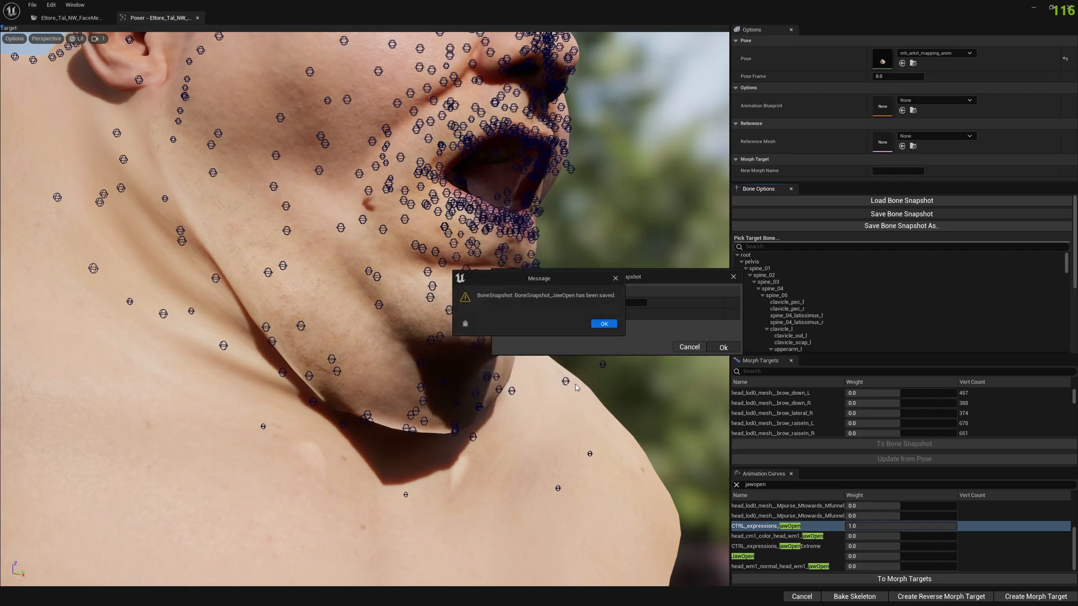
{"action": "left_click", "coordinate": [602, 324]}
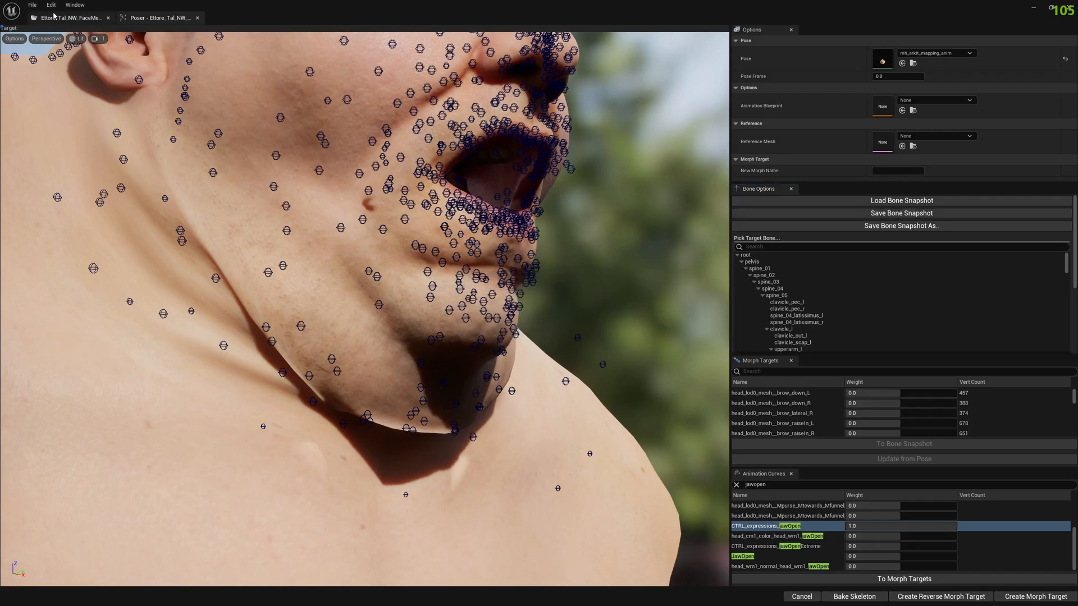
{"action": "left_click", "coordinate": [68, 18]}
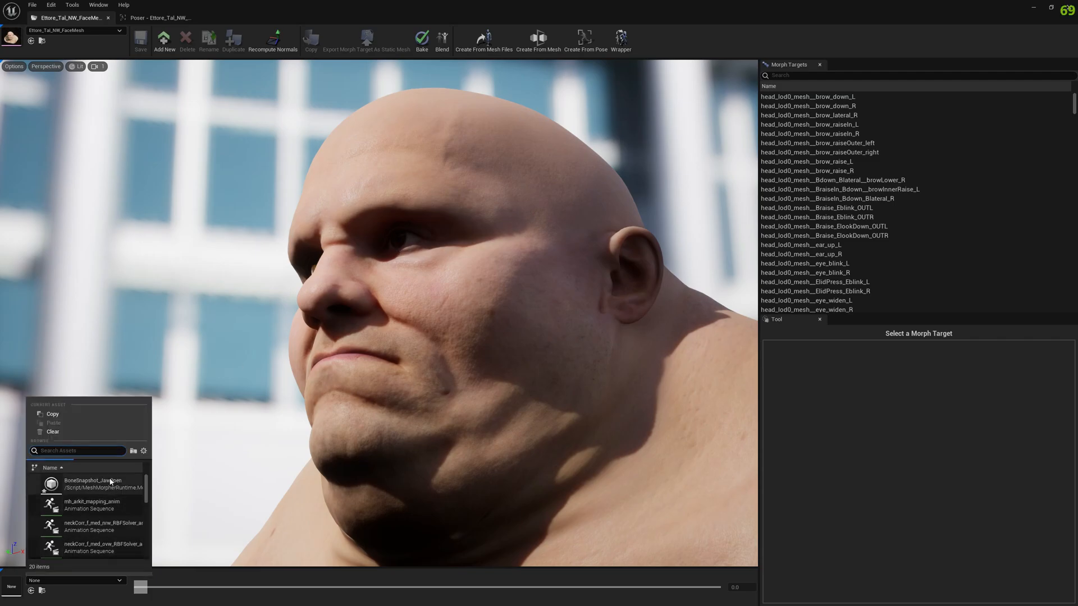
Preview the face mesh in the BoneSnapshot_JawOpen pose
{"action": "left_click", "coordinate": [93, 484]}
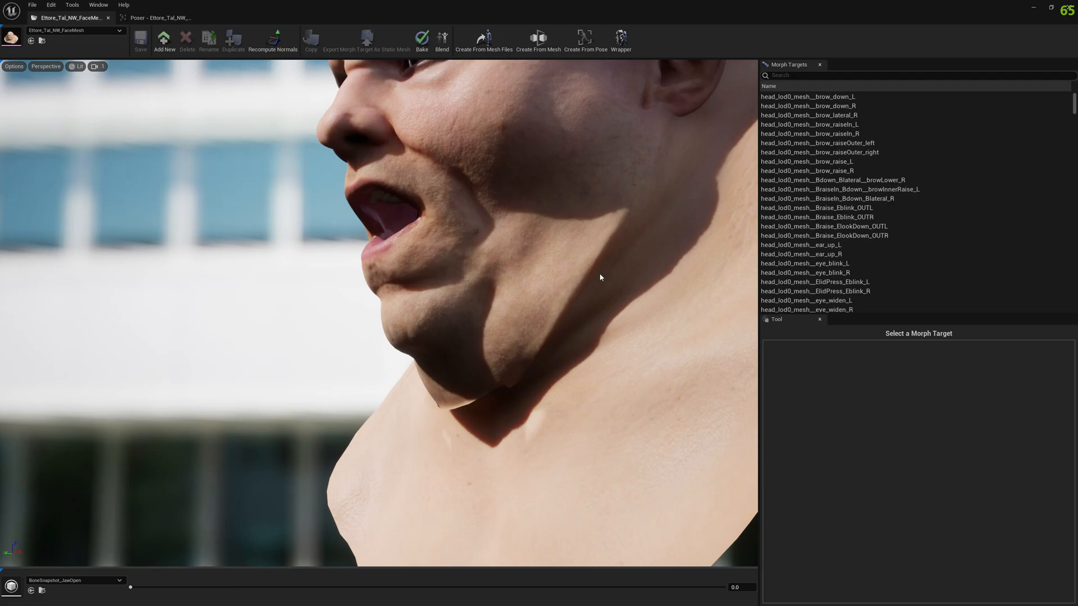
{"action": "mouse_move", "coordinate": [521, 88]}
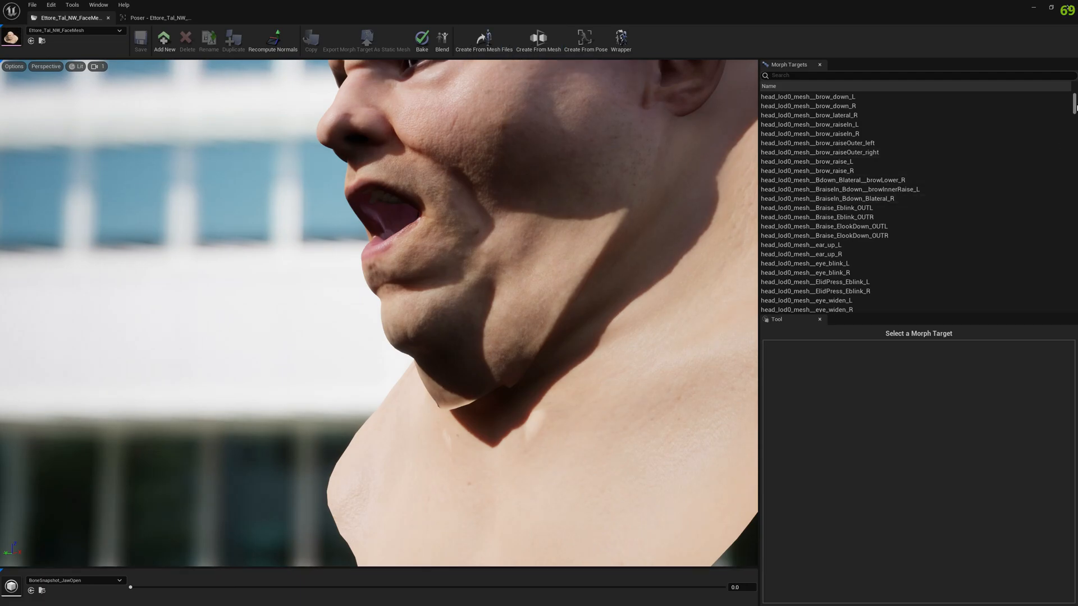
Add a morph target named JawOpen_Fix and select it for editing
{"action": "left_click", "coordinate": [164, 40]}
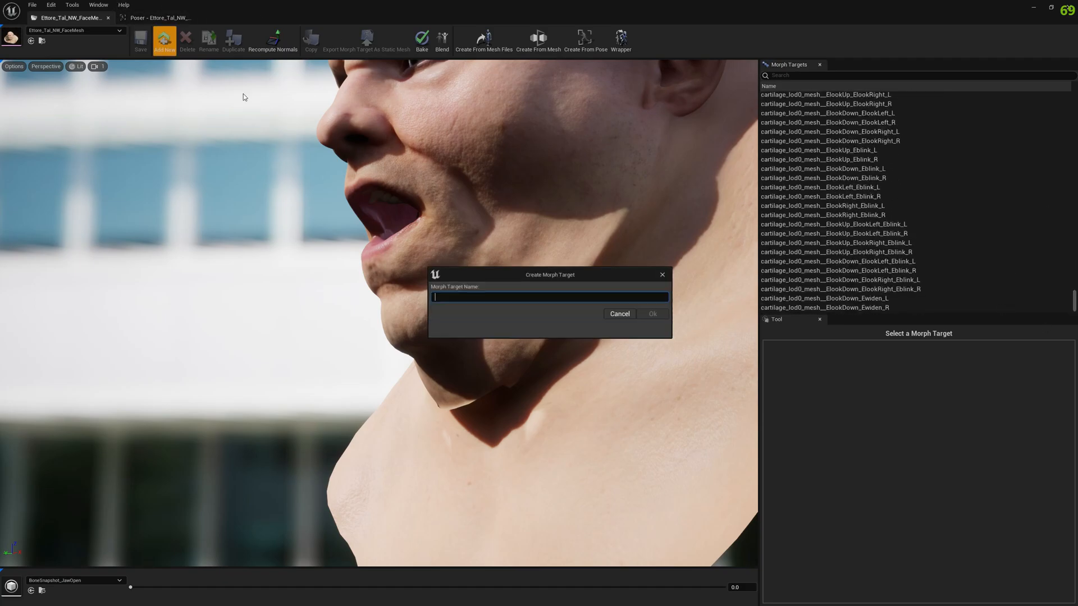
{"action": "type", "text": "Ja"}
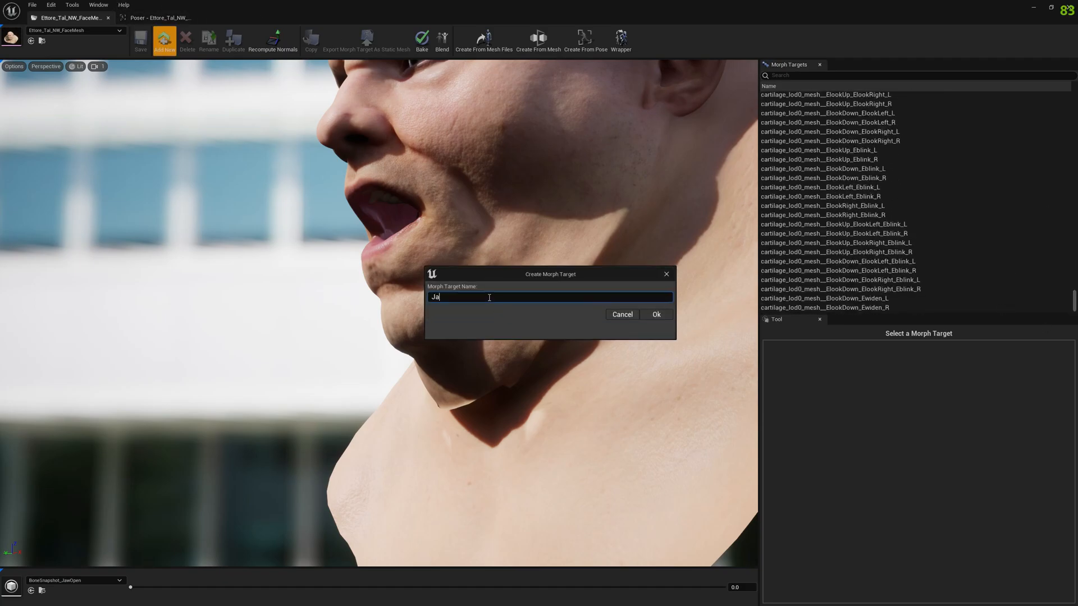
{"action": "type", "text": "wOpen_"}
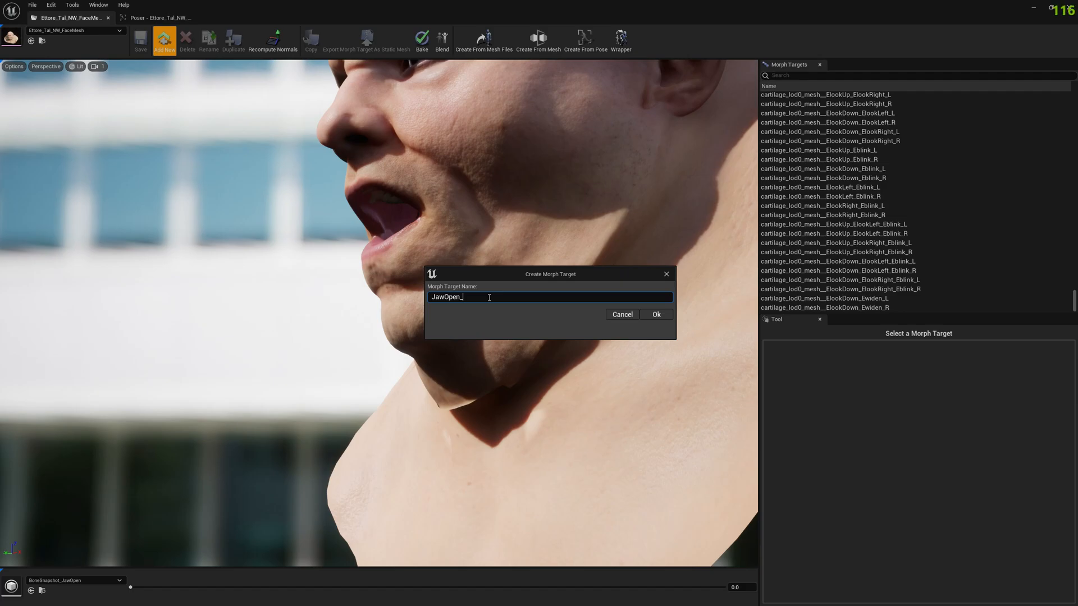
{"action": "type", "text": "Fix"}
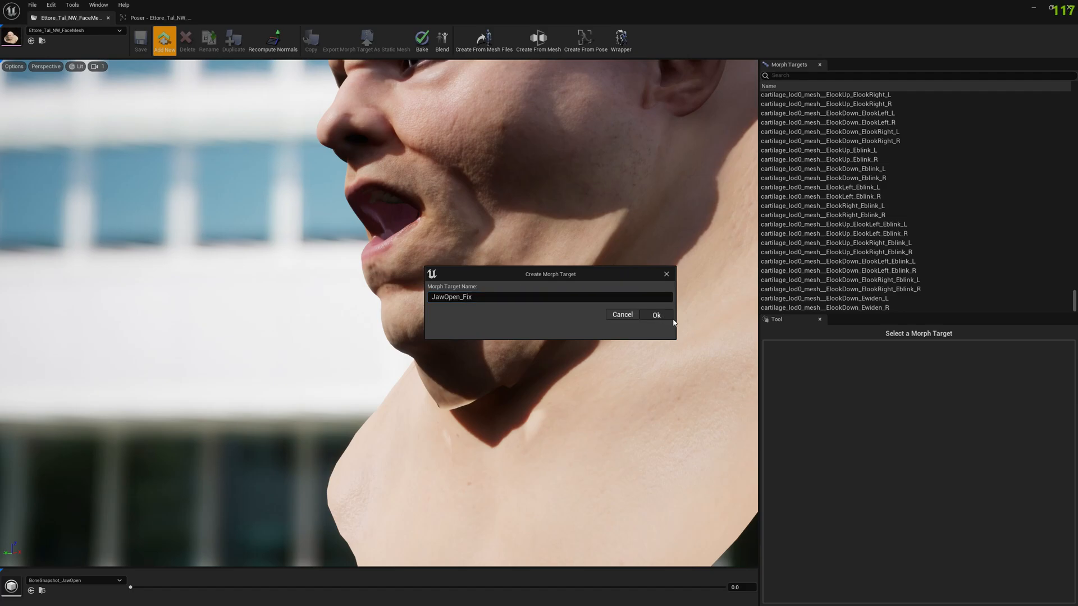
{"action": "left_click", "coordinate": [654, 315]}
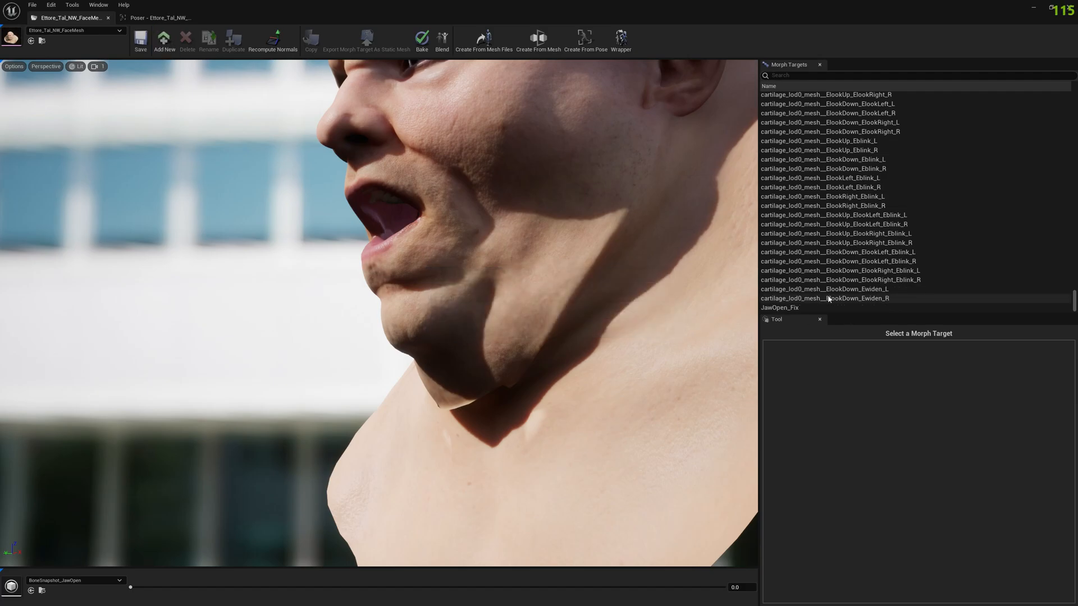
{"action": "left_click", "coordinate": [779, 307]}
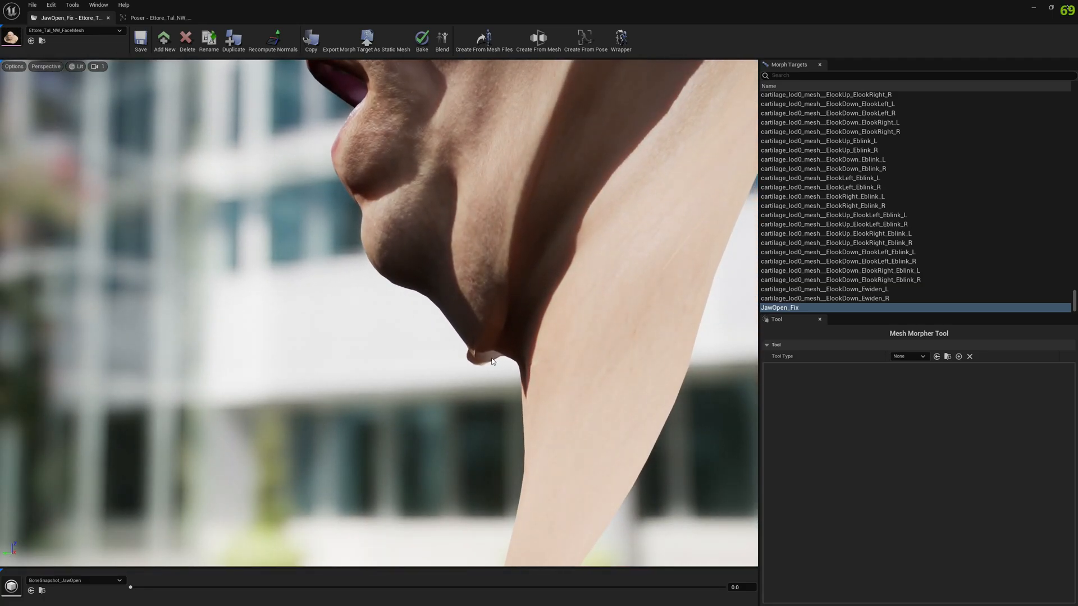
Pick the Smooth sculpt tool and smooth the neck beneath the open jaw
{"action": "left_click", "coordinate": [907, 356]}
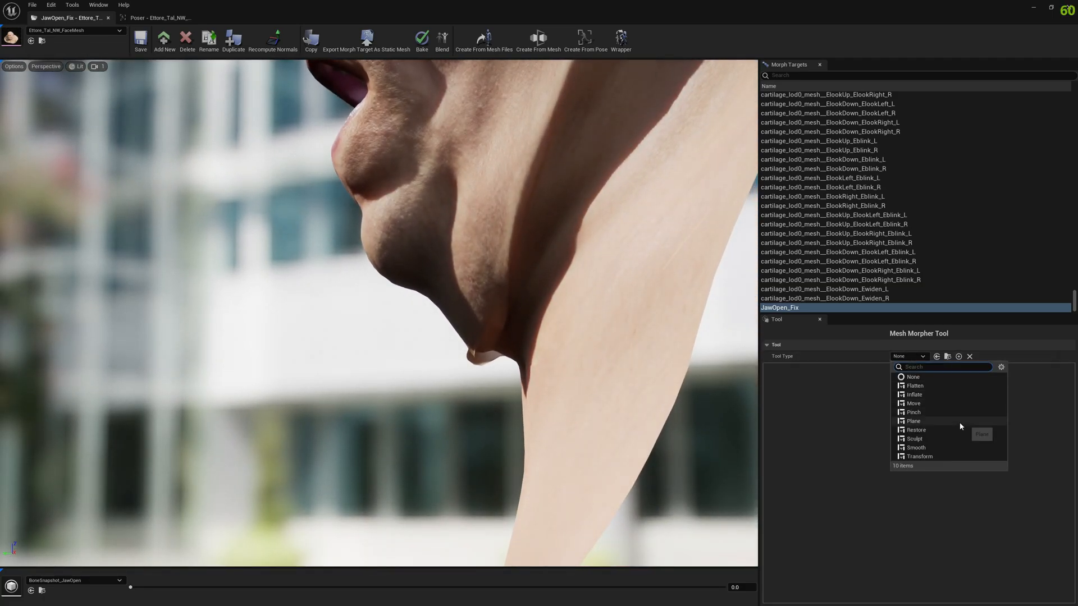
{"action": "left_click", "coordinate": [915, 447]}
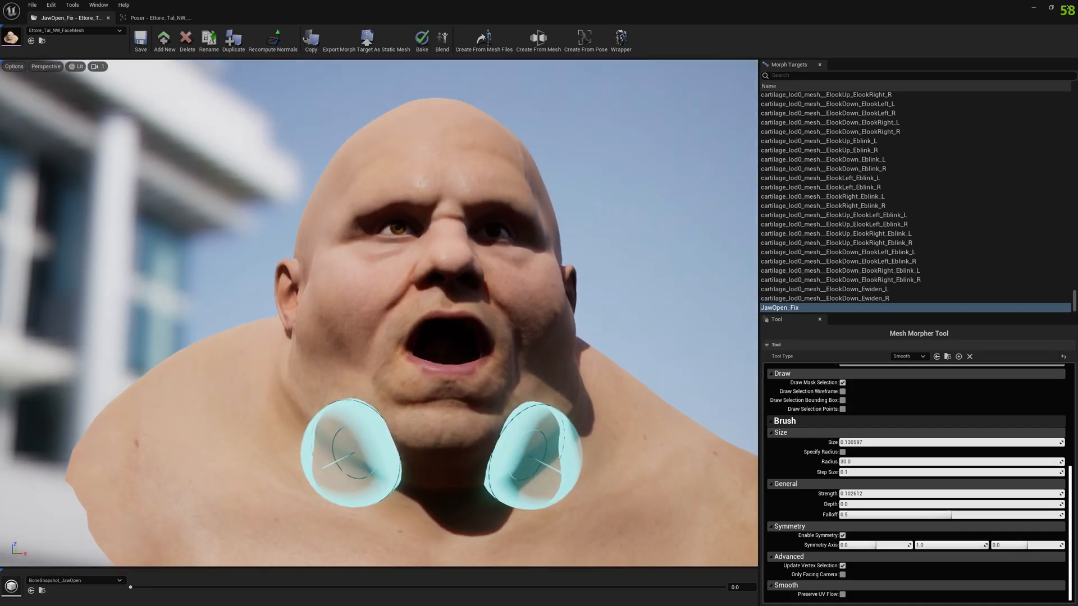
{"action": "left_click", "coordinate": [140, 40]}
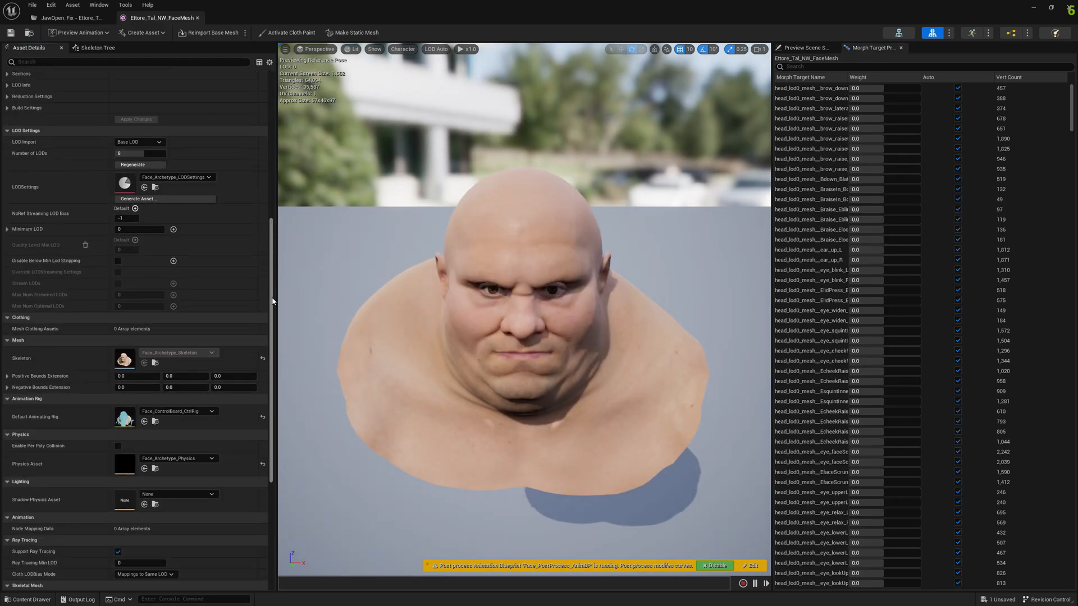
Scroll Asset Details down to Default Animating Rig, Face_ControlBoard_CtrlRig
{"action": "scroll", "scroll_direction": "down", "scroll_amount": 3}
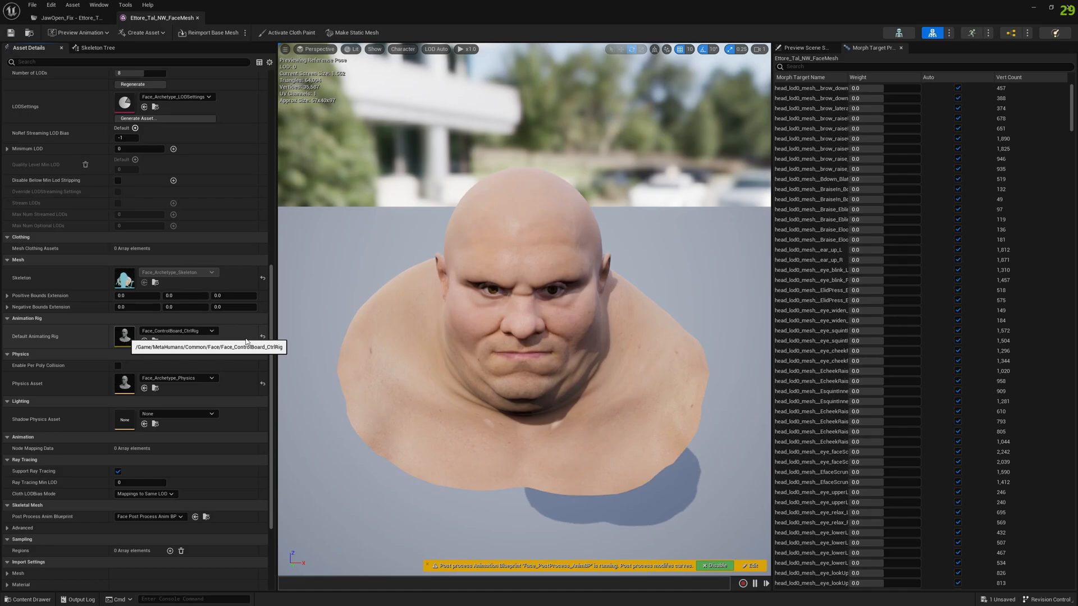
{"action": "mouse_move", "coordinate": [248, 338]}
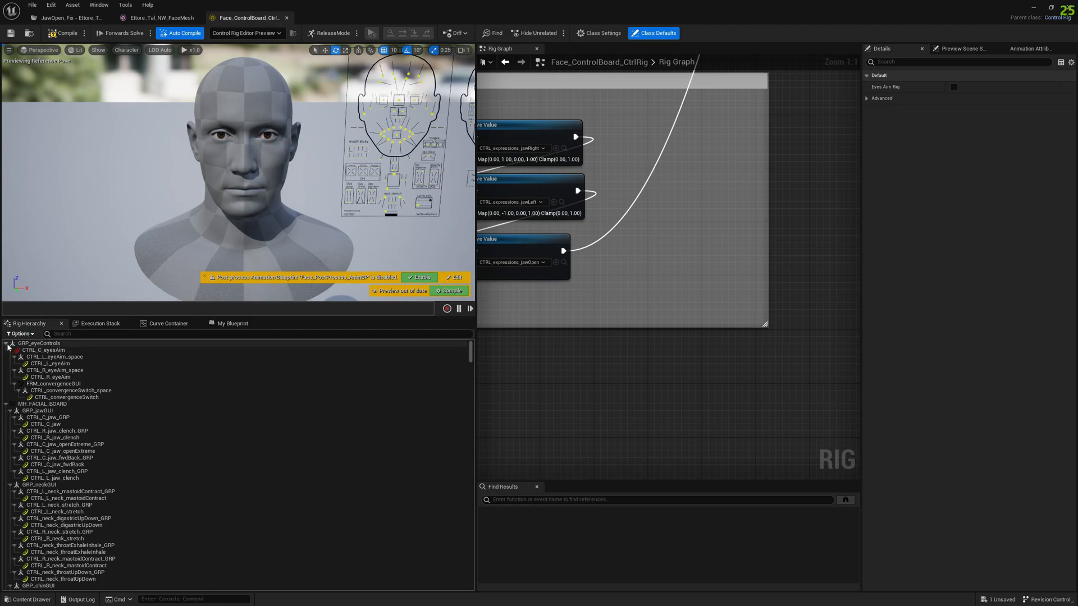
Collapse the rig hierarchy, select CTRL_C_jaw, and search the graph for 'jaw open'
{"action": "left_click", "coordinate": [8, 343]}
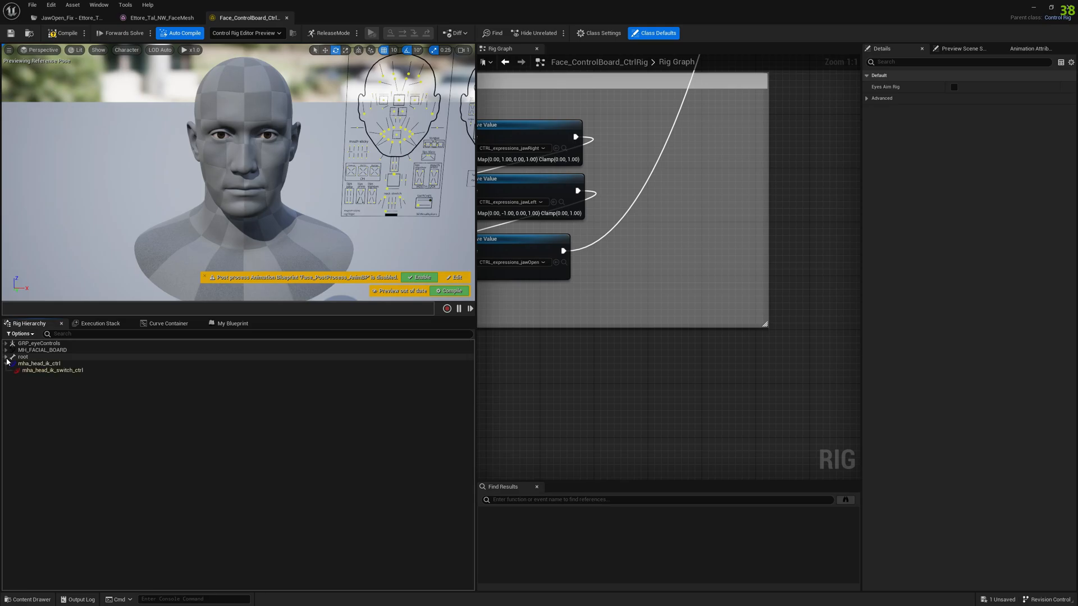
{"action": "right_click", "coordinate": [39, 363]}
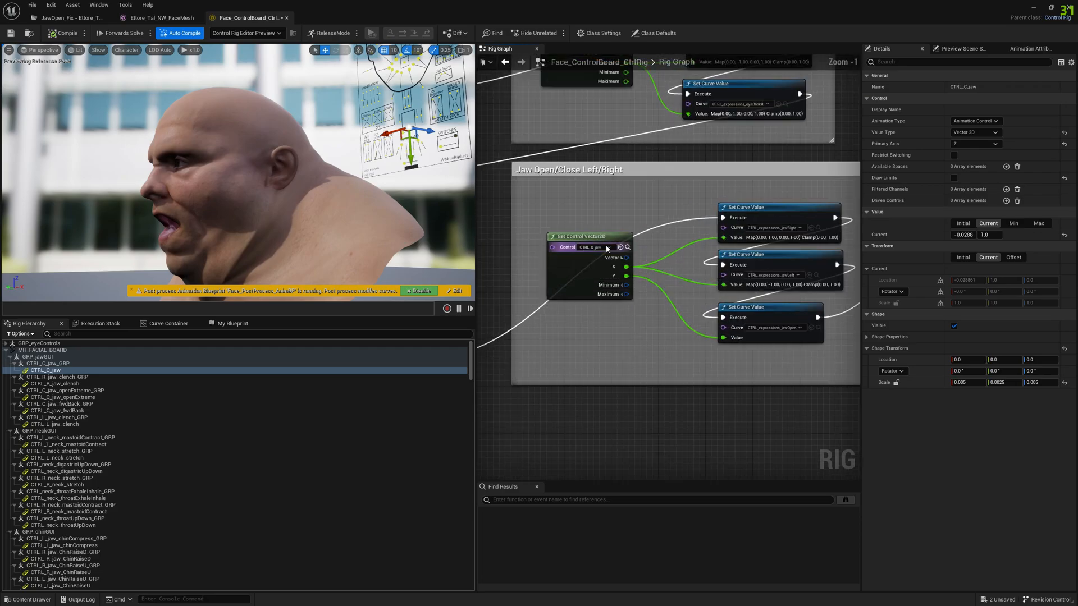
{"action": "type", "text": "b"}
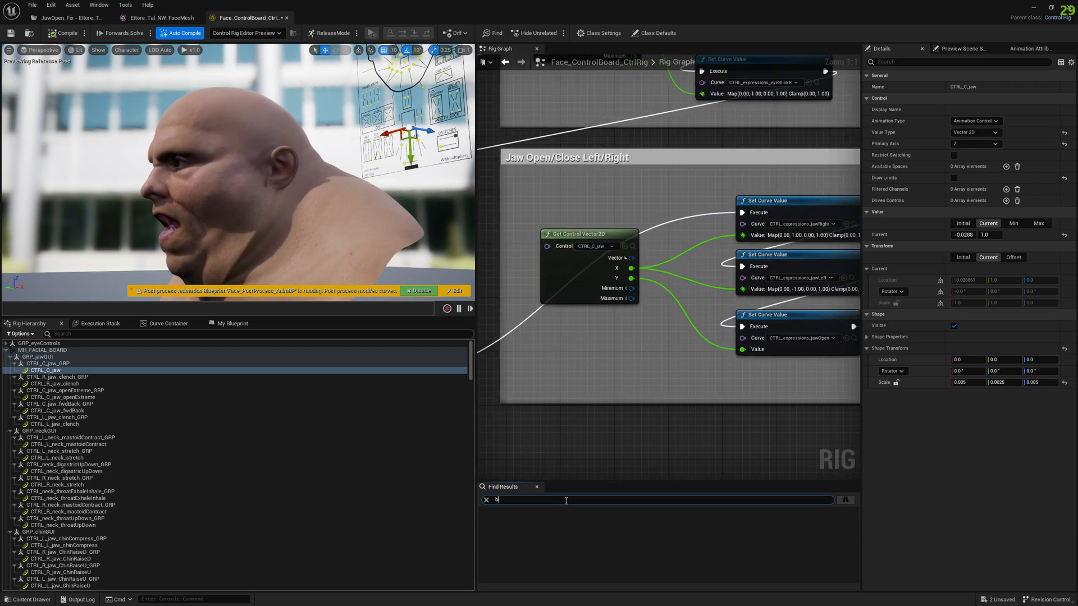
{"action": "type", "text": "blink"}
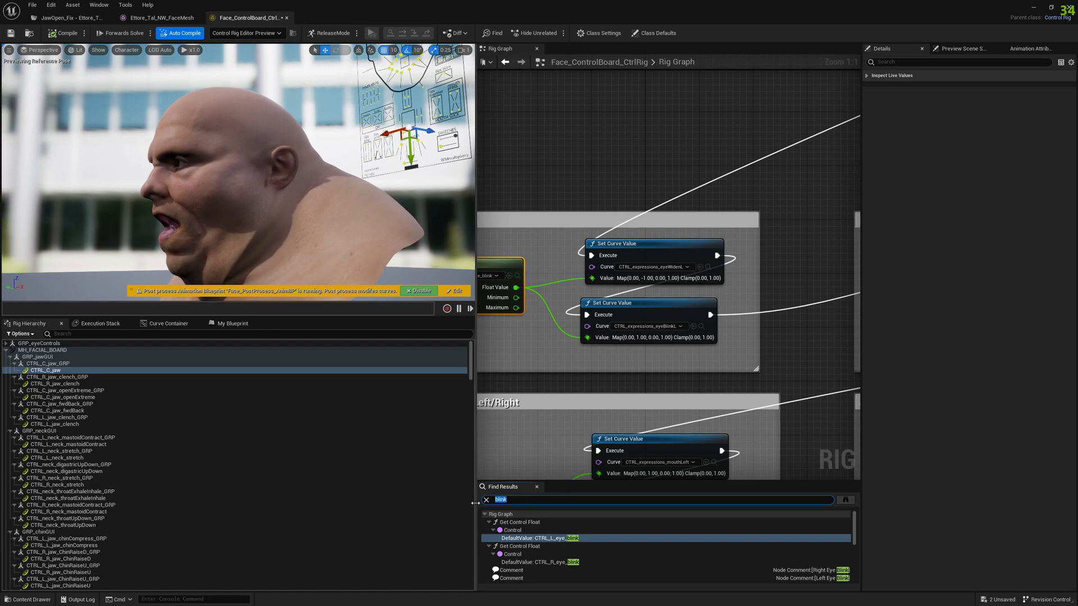
{"action": "type", "text": "jaw open"}
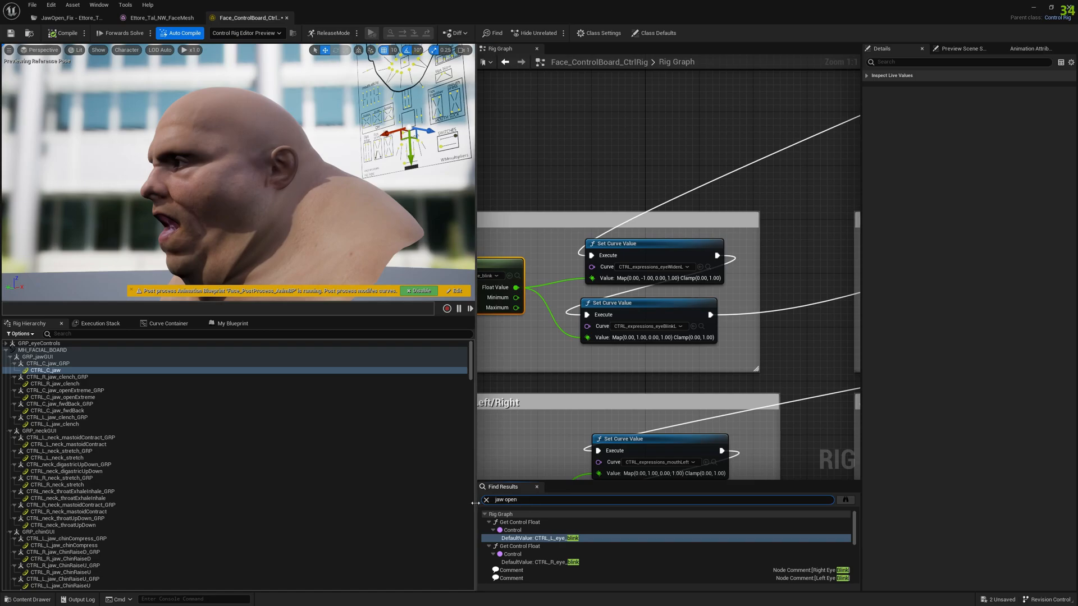
{"action": "left_click", "coordinate": [554, 539]}
{"action": "type", "text": "set c"}
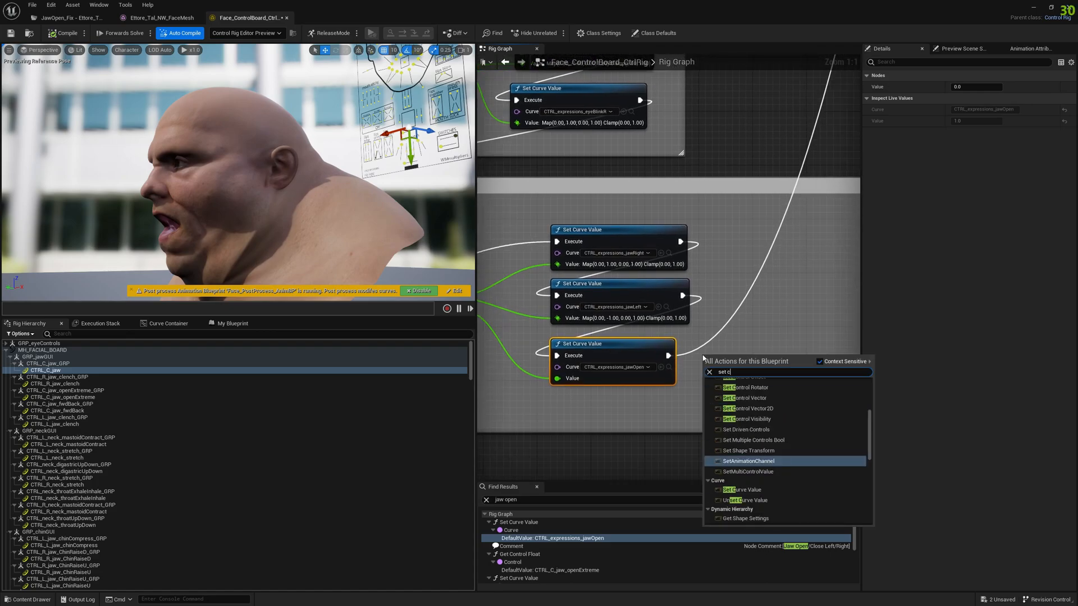
Add a Set Curve Value node after jawOpen and pick the JawOpen_Fix curve
{"action": "left_click", "coordinate": [737, 489]}
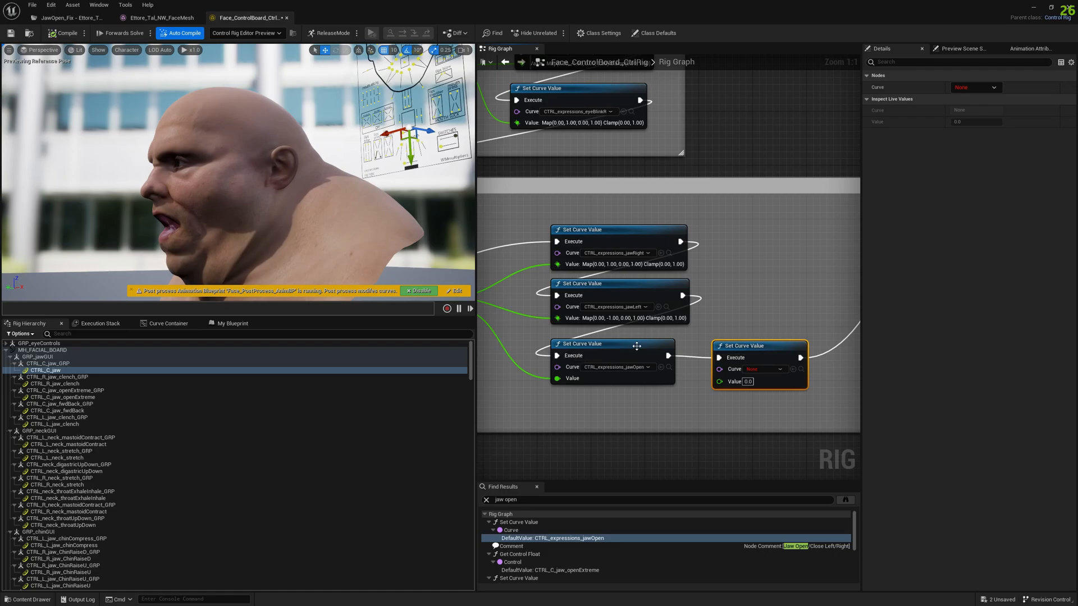
{"action": "mouse_move", "coordinate": [606, 344]}
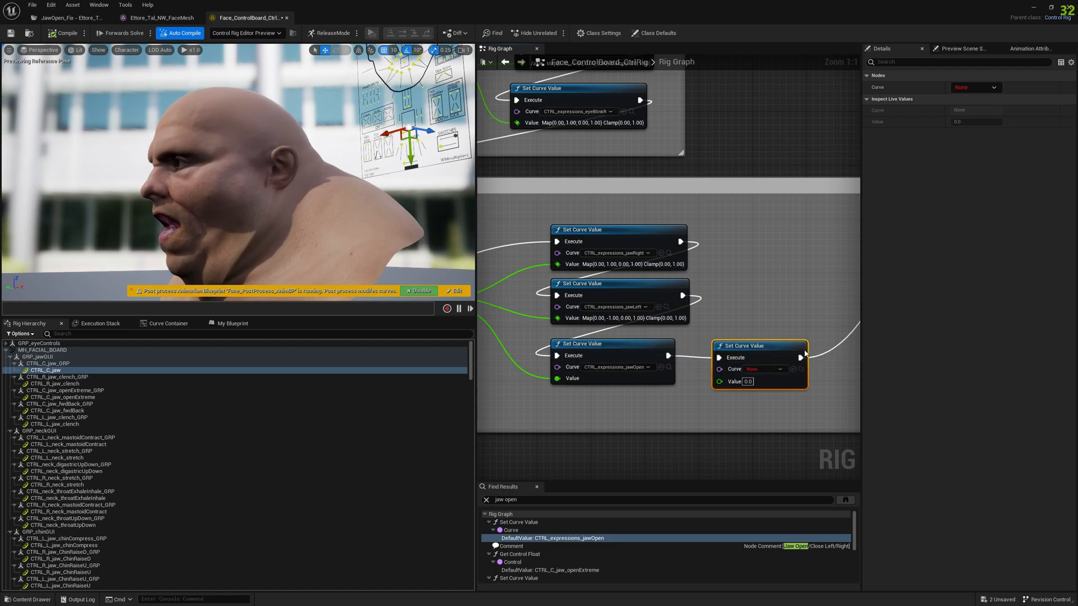
{"action": "left_click", "coordinate": [780, 369]}
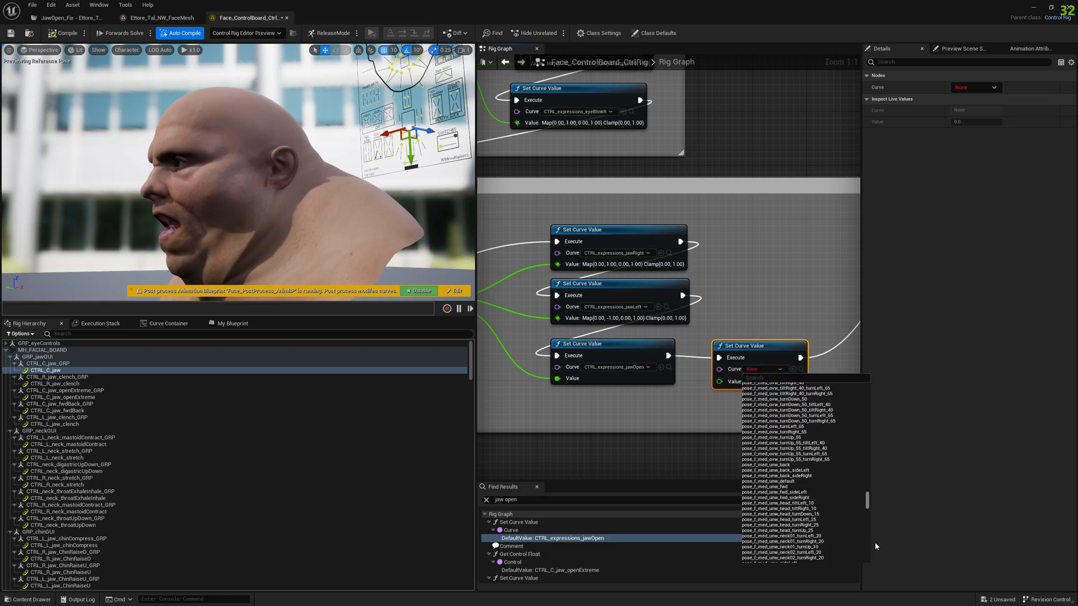
{"action": "scroll", "scroll_direction": "down", "scroll_amount": 3}
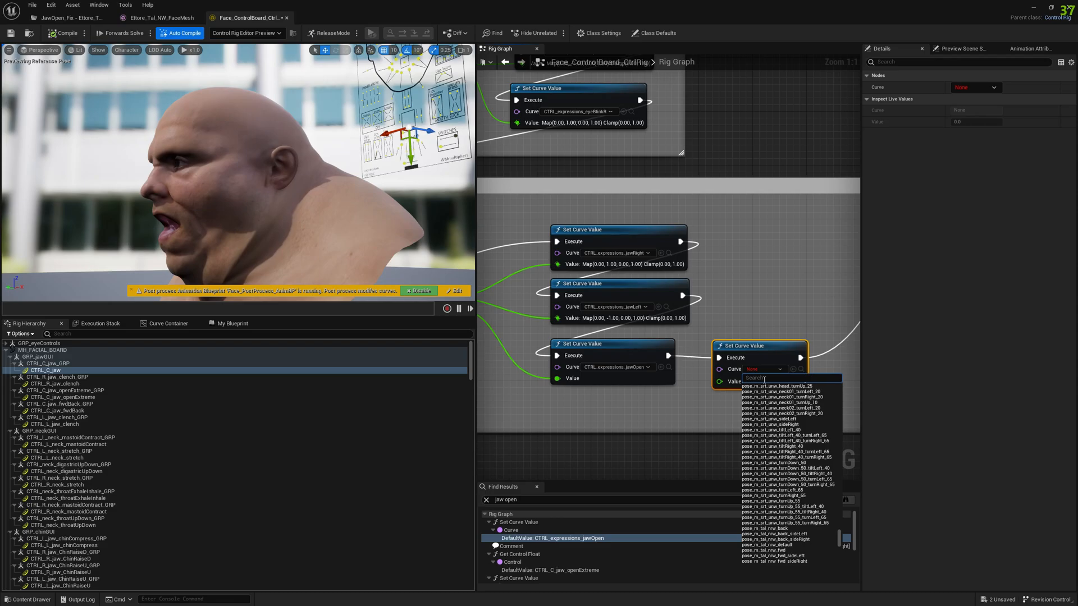
{"action": "type", "text": "jawo"}
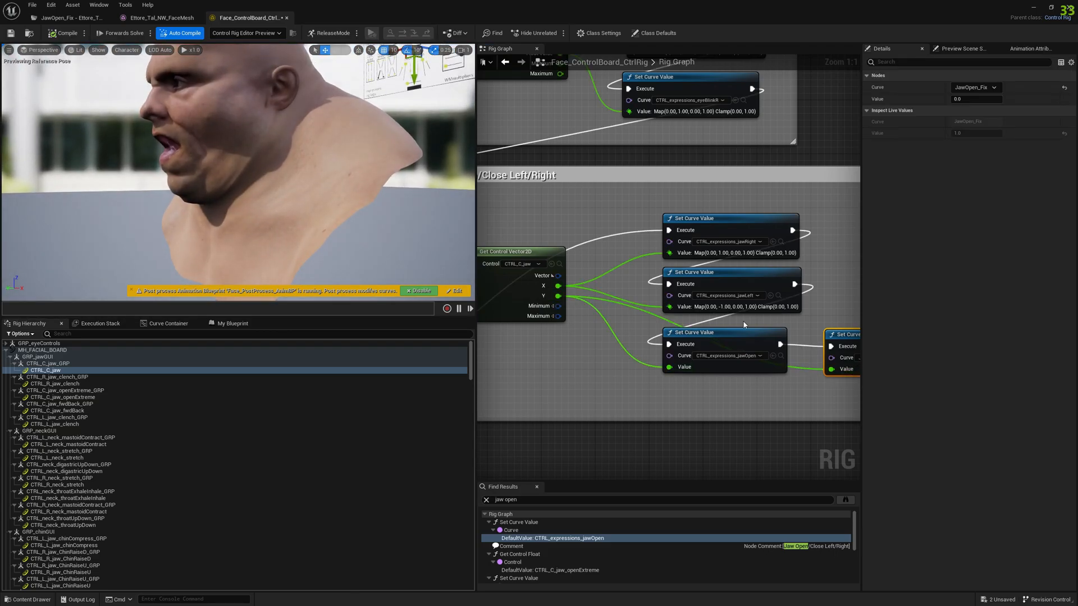
Check the JawOpen_Fix Value pin link, then drag CTRL_C_jaw down to open the mouth
{"action": "right_click", "coordinate": [728, 370]}
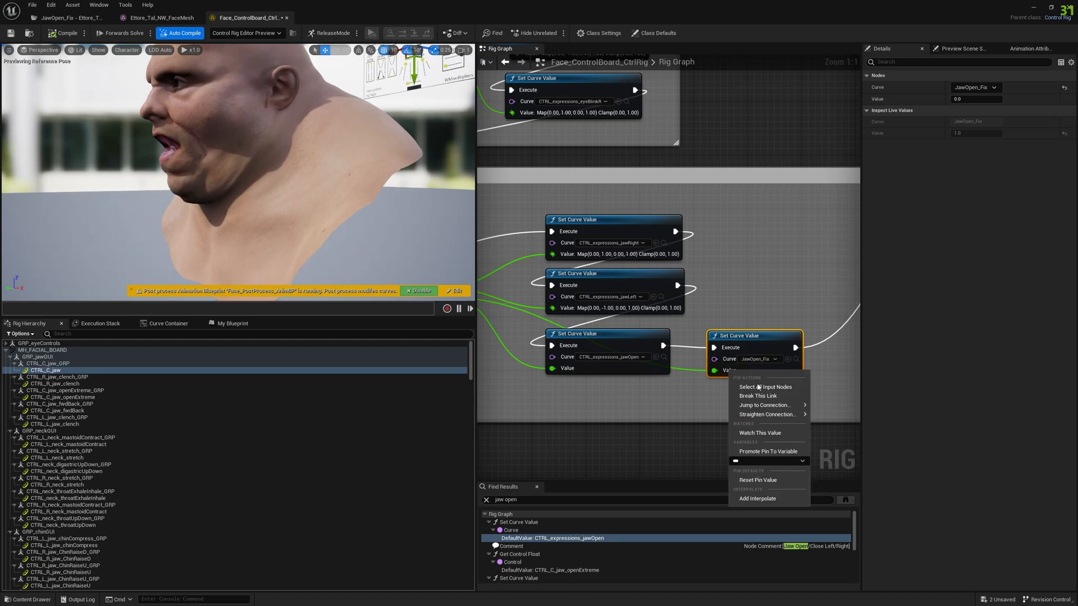
{"action": "left_click", "coordinate": [756, 480]}
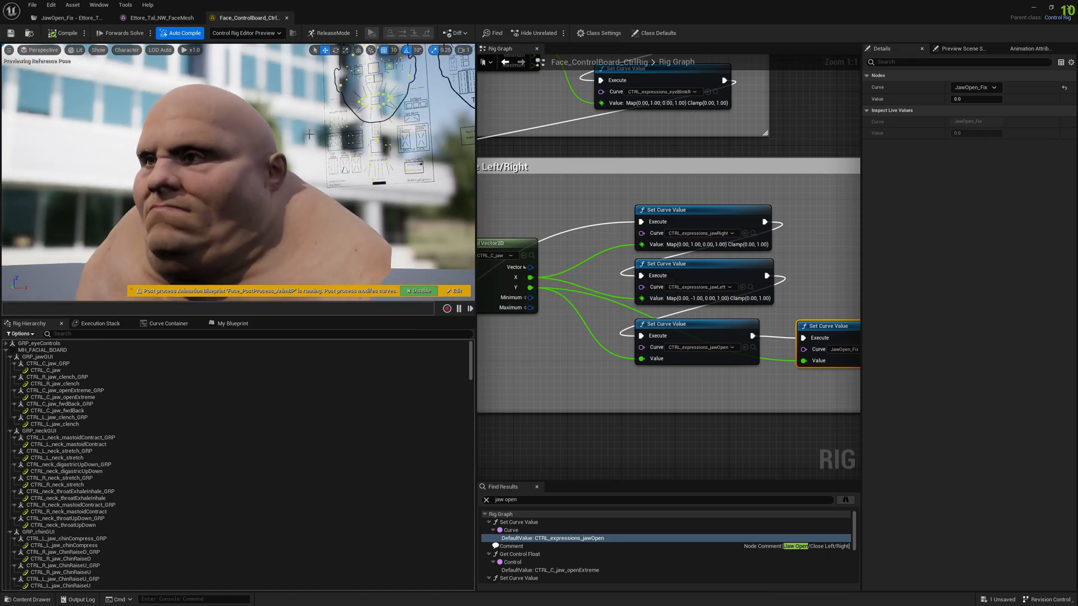
{"action": "left_click", "coordinate": [45, 370]}
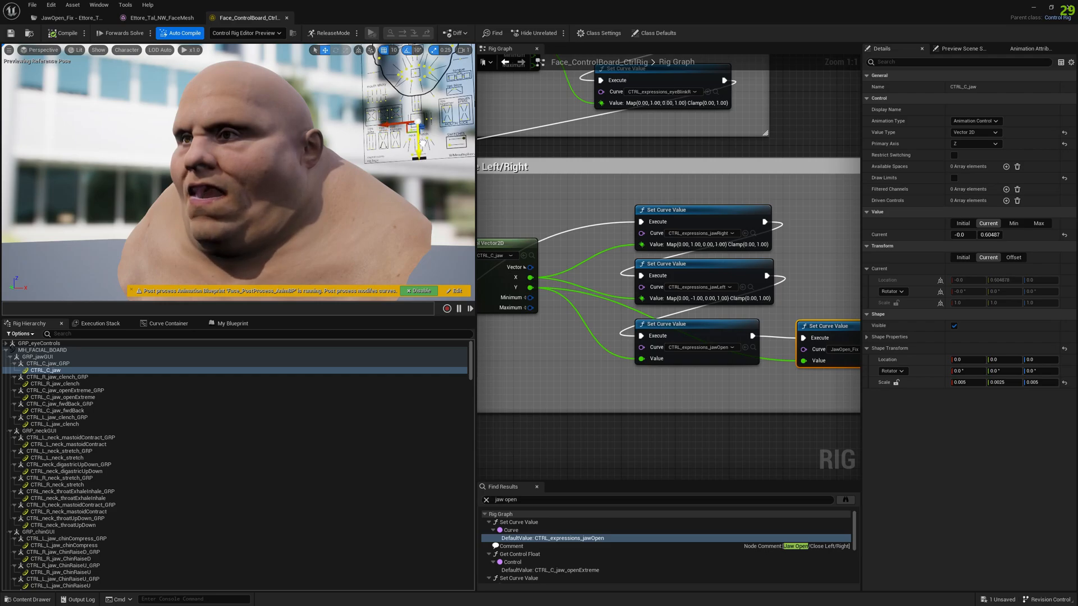
{"action": "left_click_drag", "start_coordinate": [420, 137], "coordinate": [419, 157]}
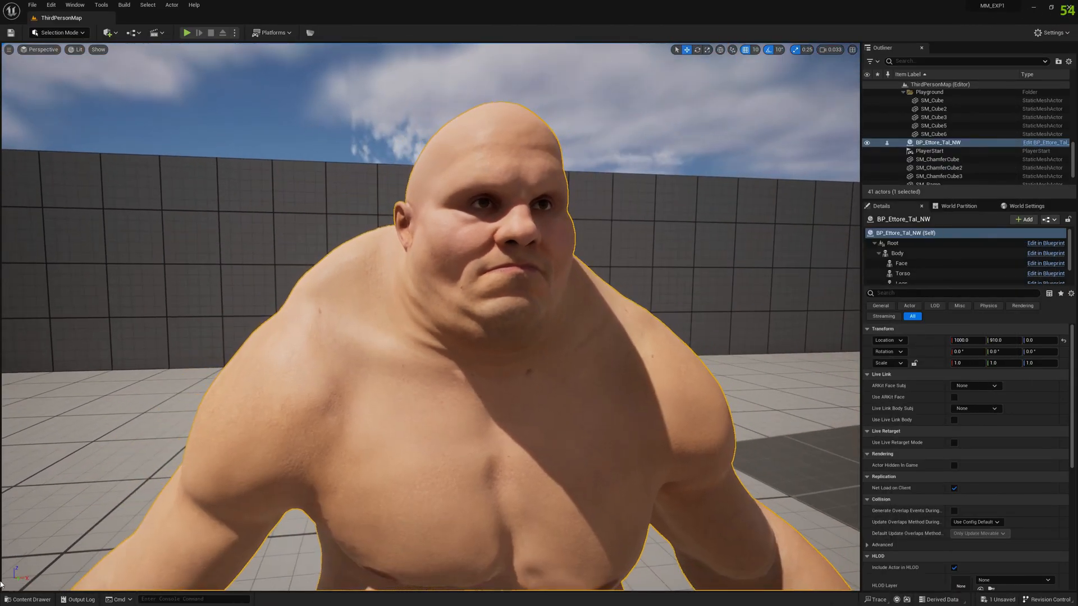
Open NewLevelSequence from the Content Drawer and expand the Face_ControlBoard_CtrlRig tracks
{"action": "left_click", "coordinate": [28, 600]}
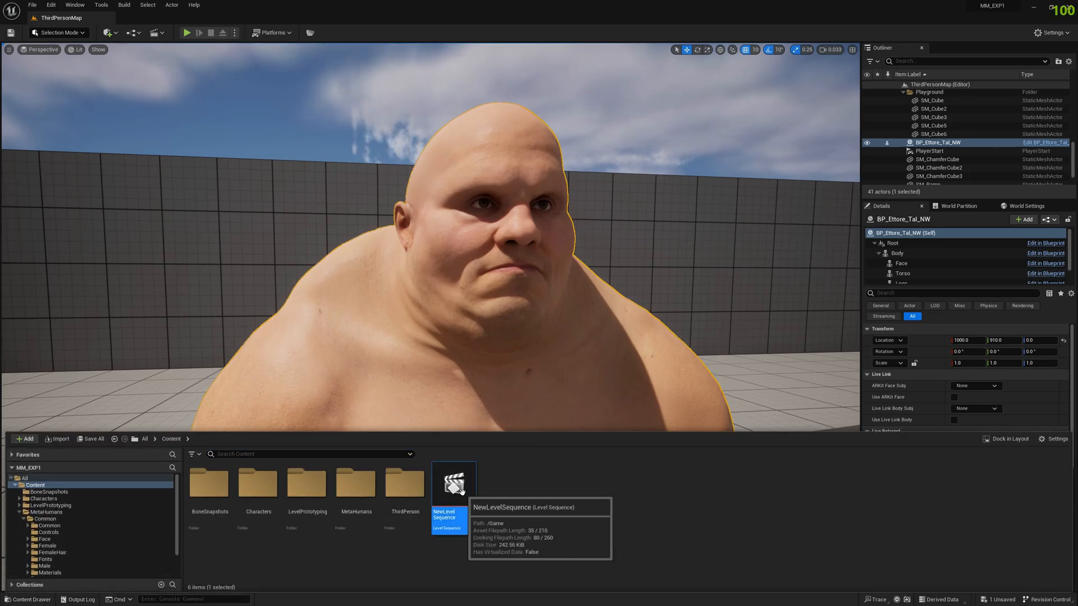
{"action": "double_click", "coordinate": [453, 481]}
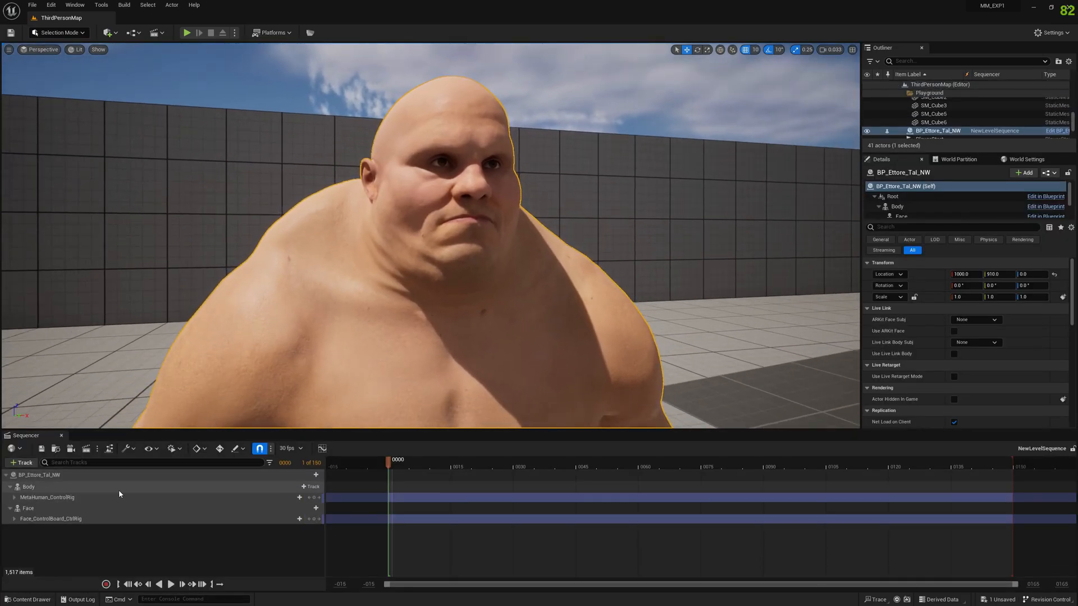
{"action": "left_click", "coordinate": [50, 518]}
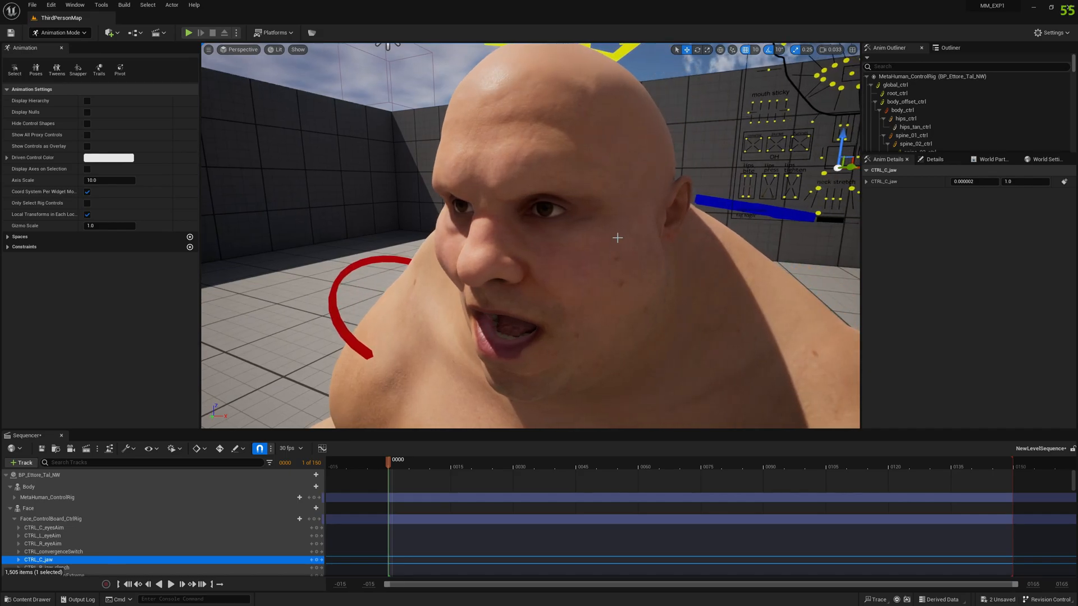
{"action": "mouse_move", "coordinate": [543, 288]}
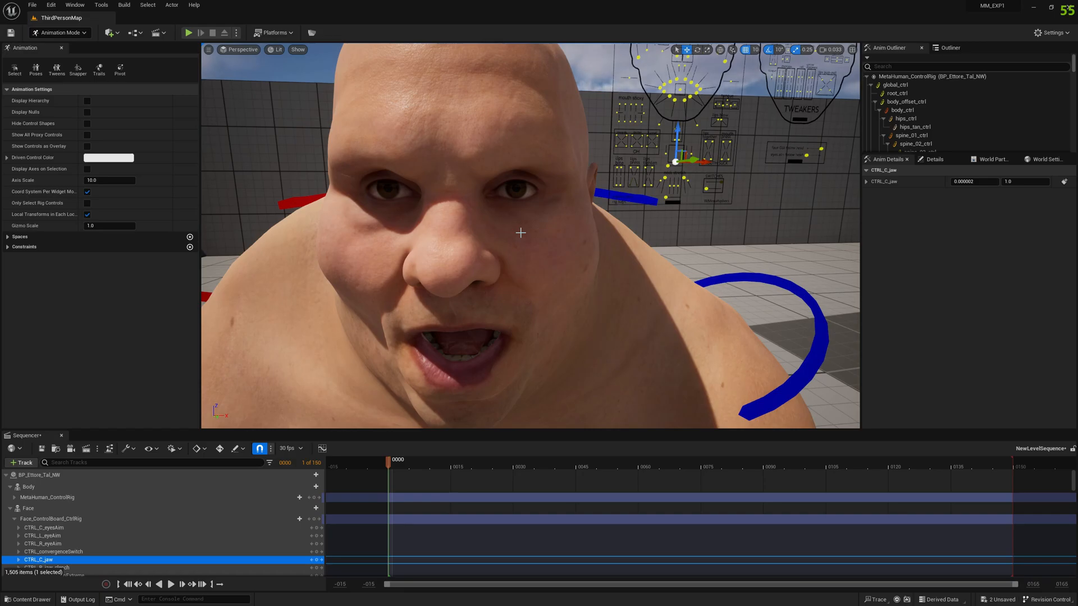
{"action": "mouse_move", "coordinate": [533, 235]}
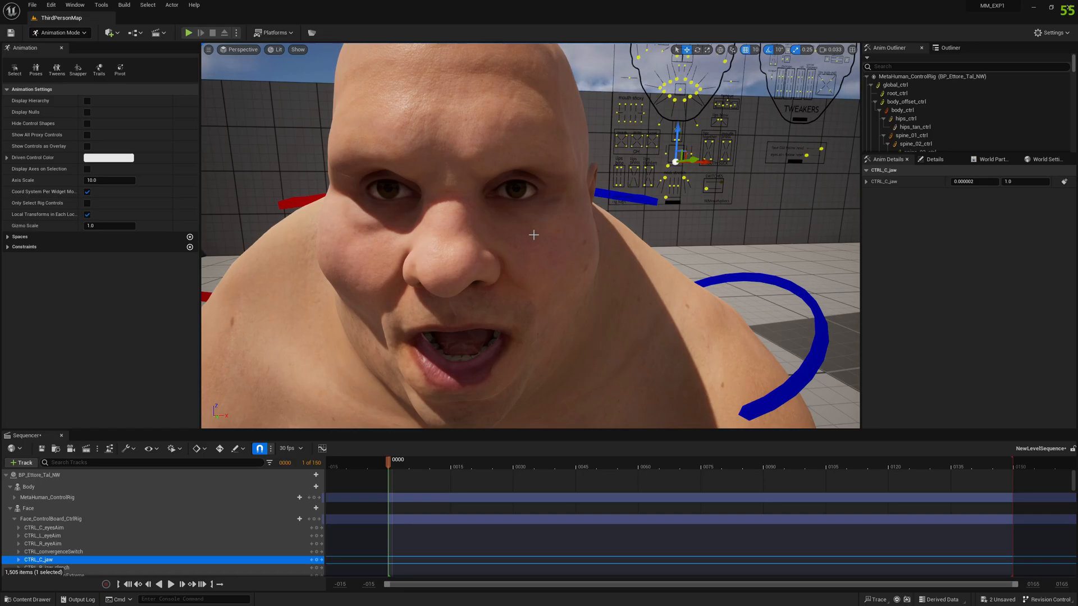